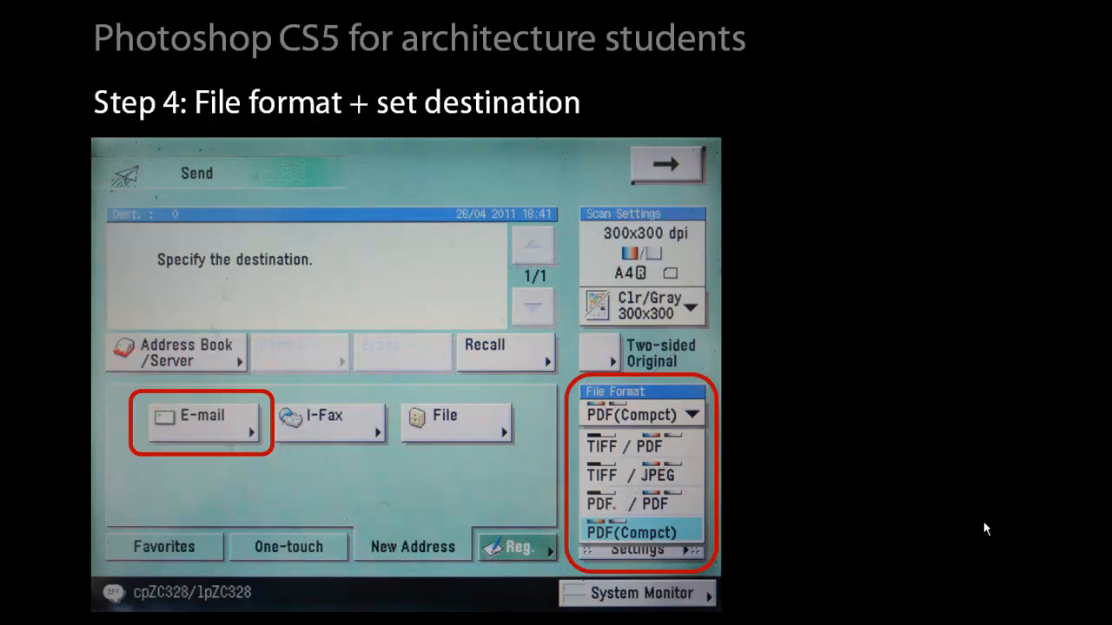
- Advance to the e-mail destination screen with PDF (Compact) as the file format
{"action": "left_click", "coordinate": [201, 421]}
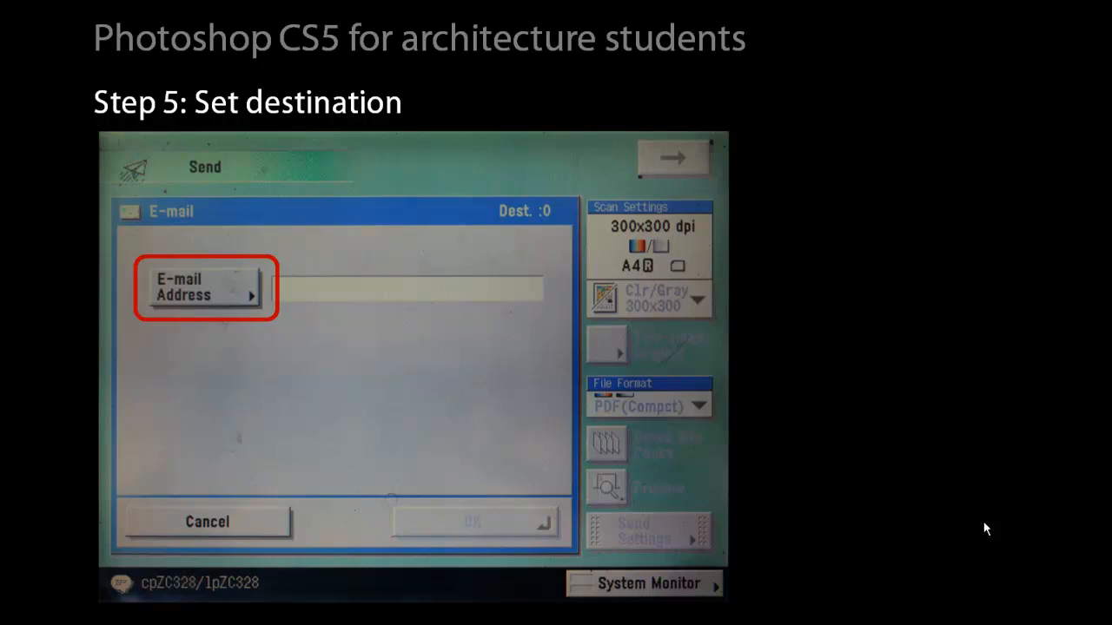
- Enter your own e-mail address as the destination, confirm it, and accept
{"action": "left_click", "coordinate": [201, 286]}
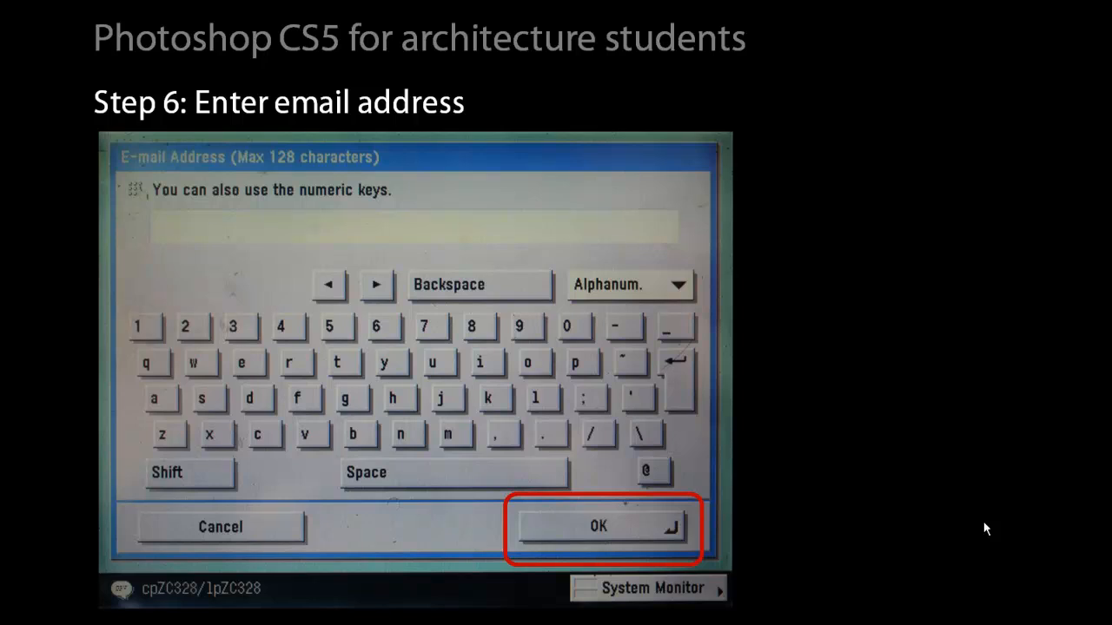
{"action": "left_click", "coordinate": [599, 526]}
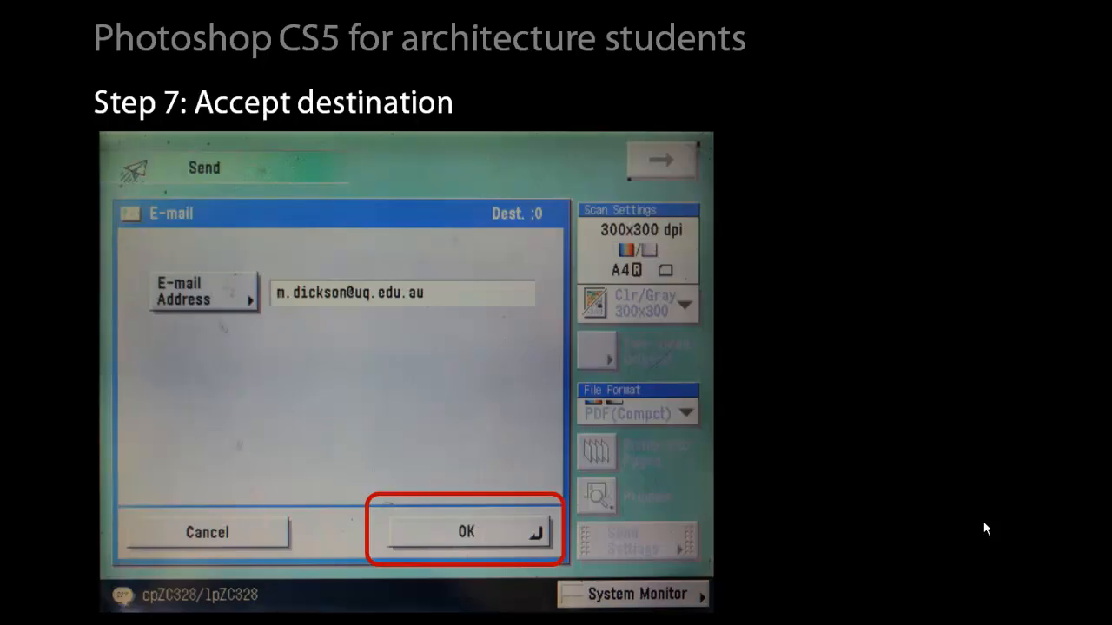
{"action": "left_click", "coordinate": [465, 532]}
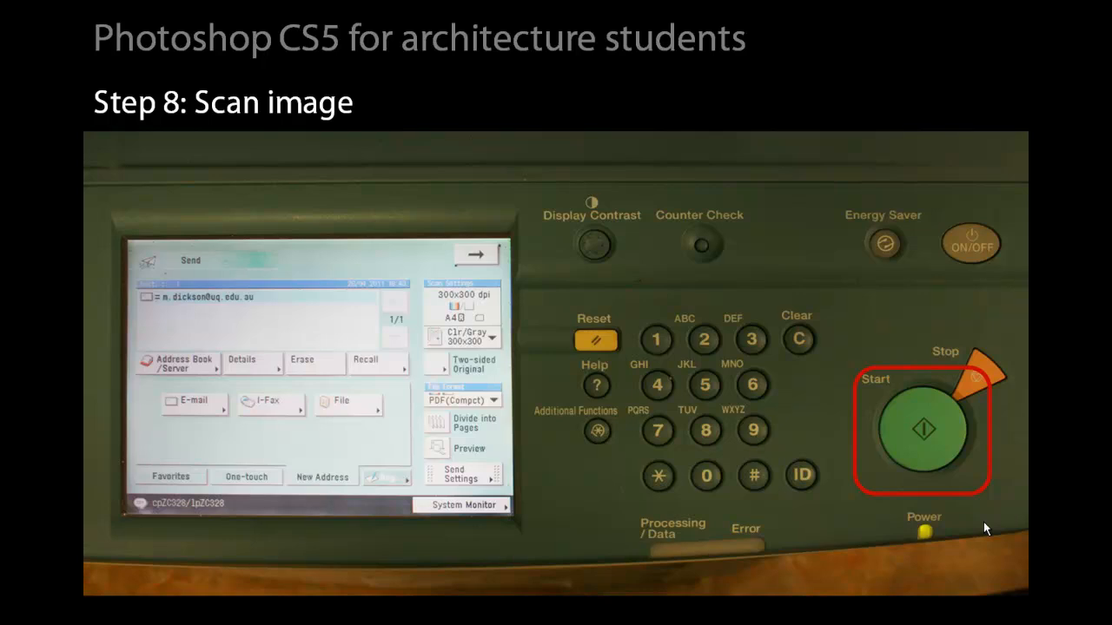
- Press the green Start key to scan the original
{"action": "left_click", "coordinate": [924, 432]}
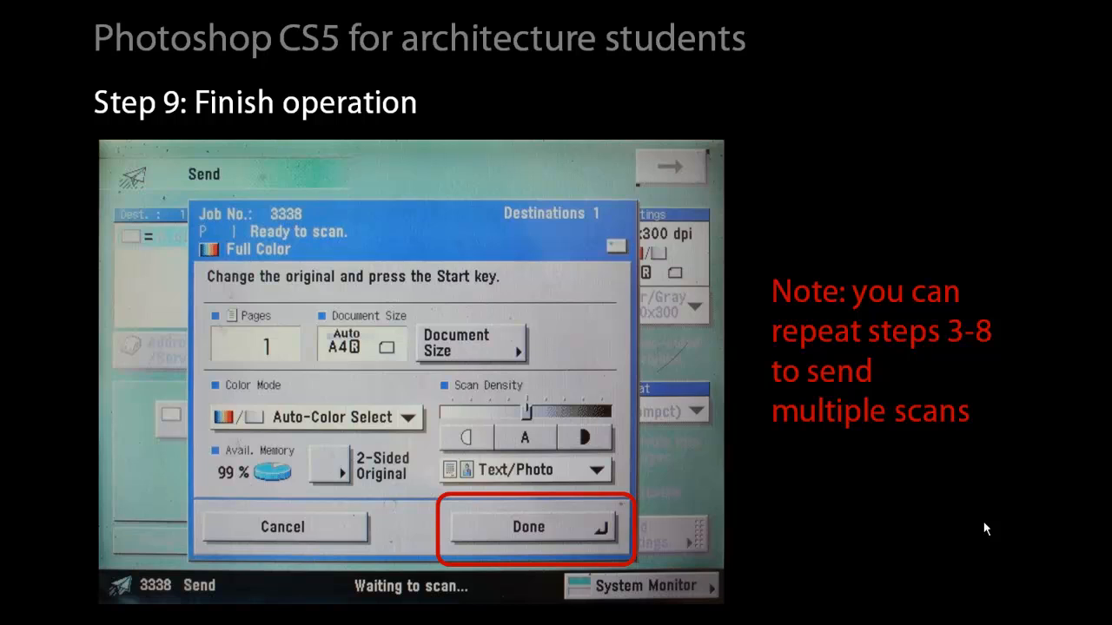
{"action": "mouse_move", "coordinate": [971, 536]}
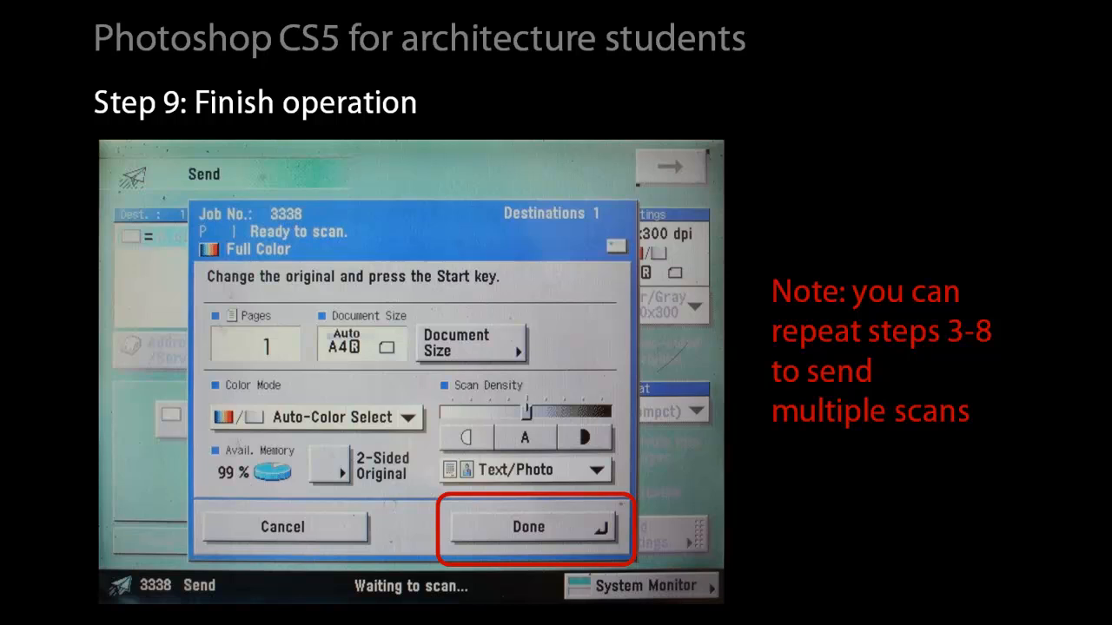
{"action": "mouse_move", "coordinate": [1054, 529]}
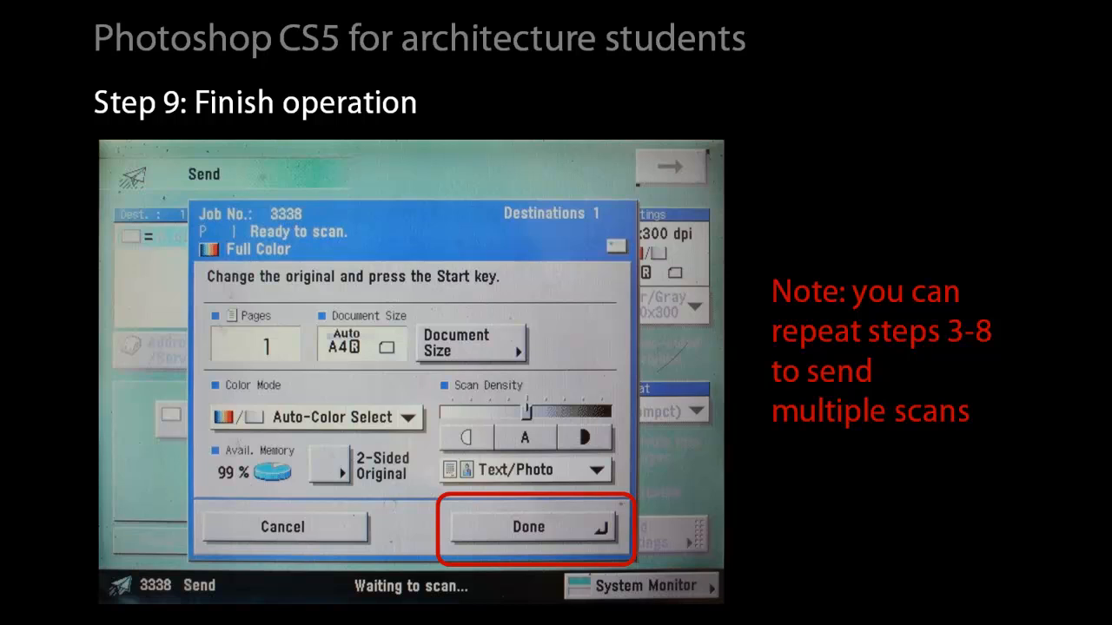
{"action": "mouse_move", "coordinate": [865, 437]}
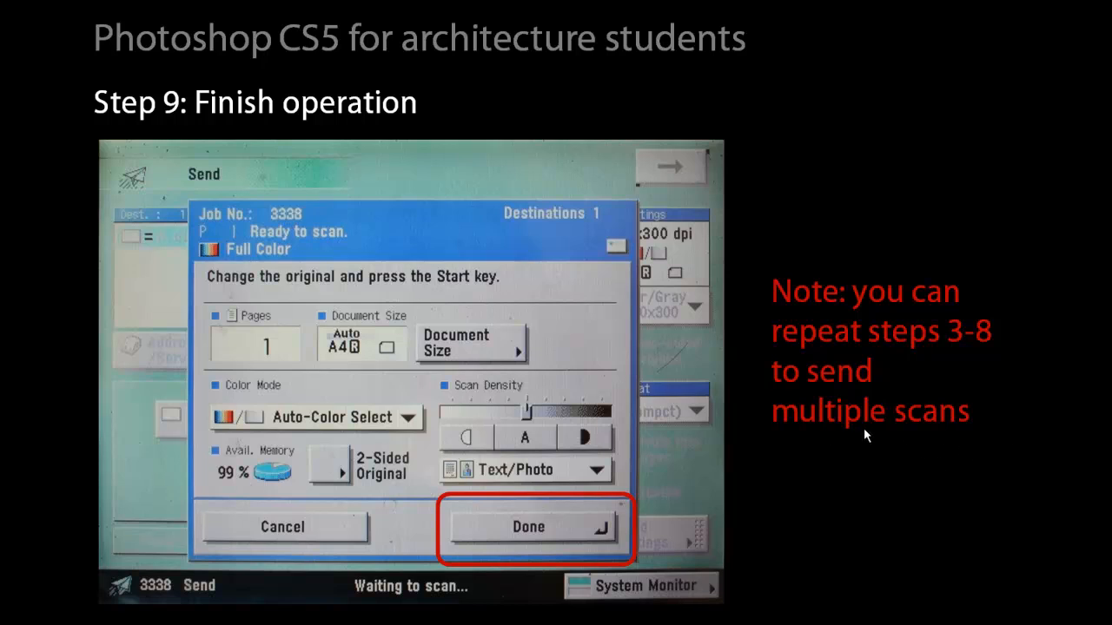